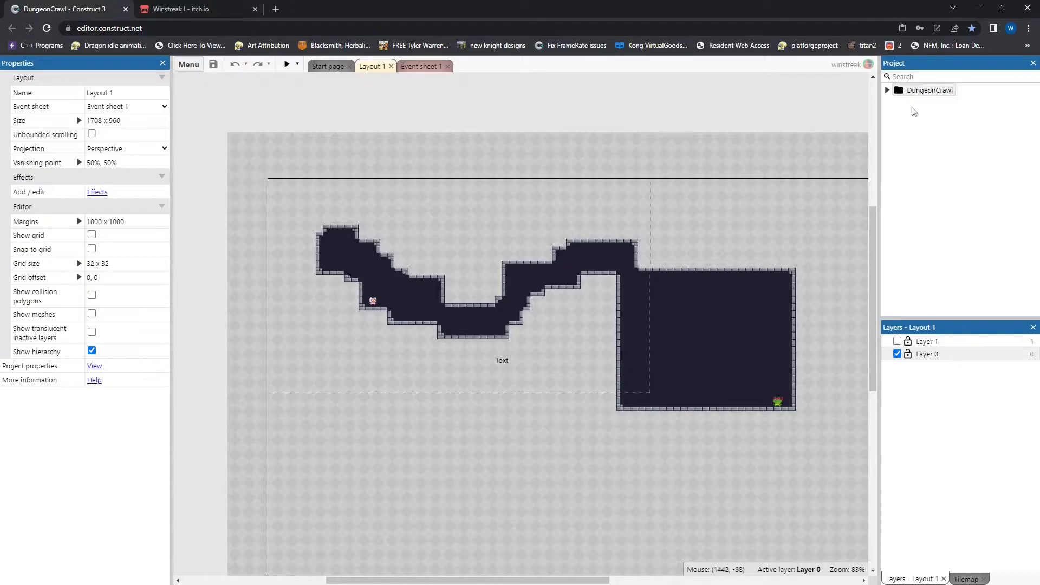
- Select the DungeonCrawl project and bring up its context actions
left_click(928, 90)
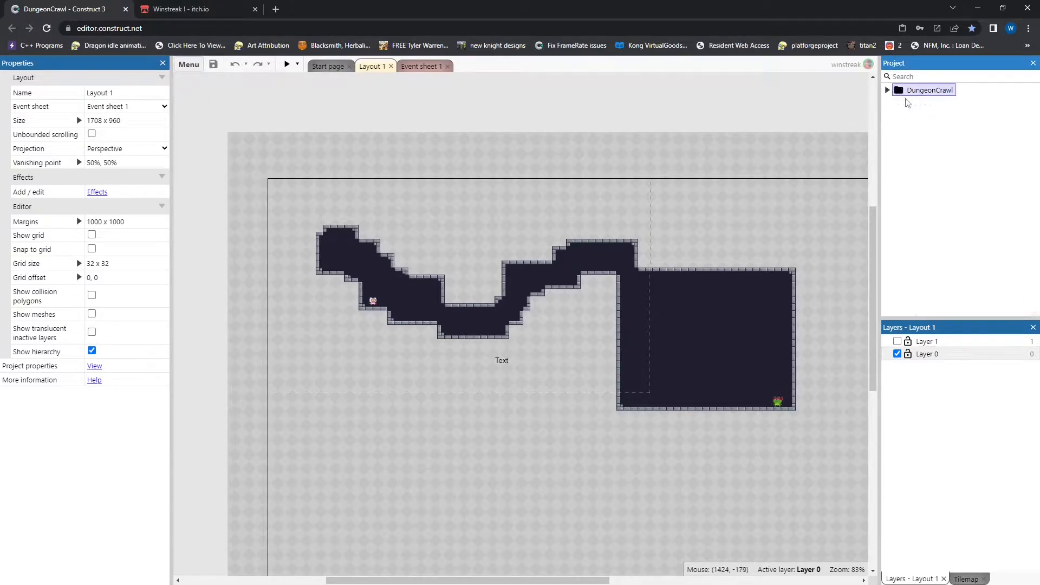
right_click(927, 90)
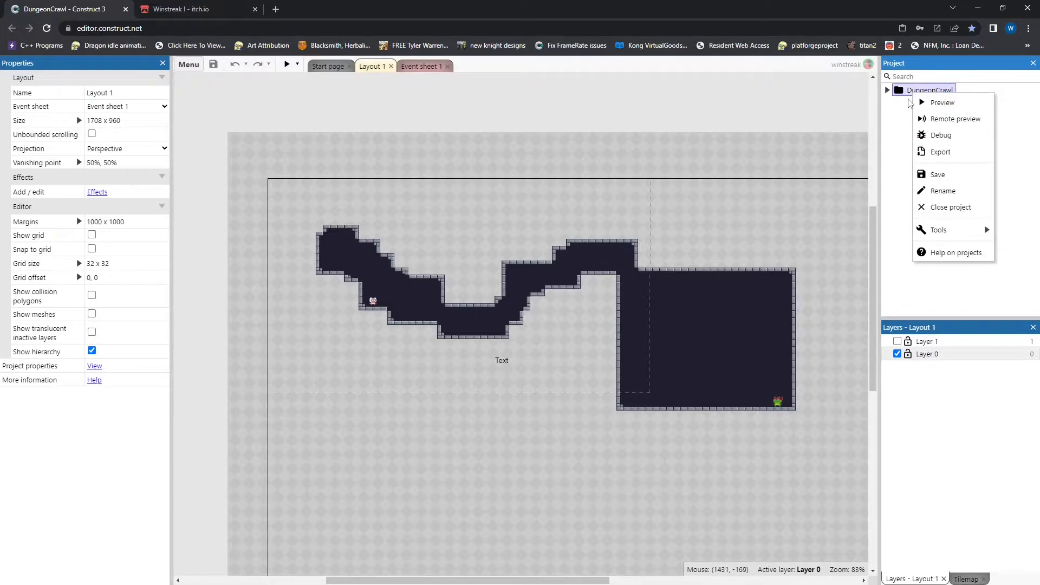
- Start the export and toggle the Deduplicate and Recompress images options
left_click(939, 152)
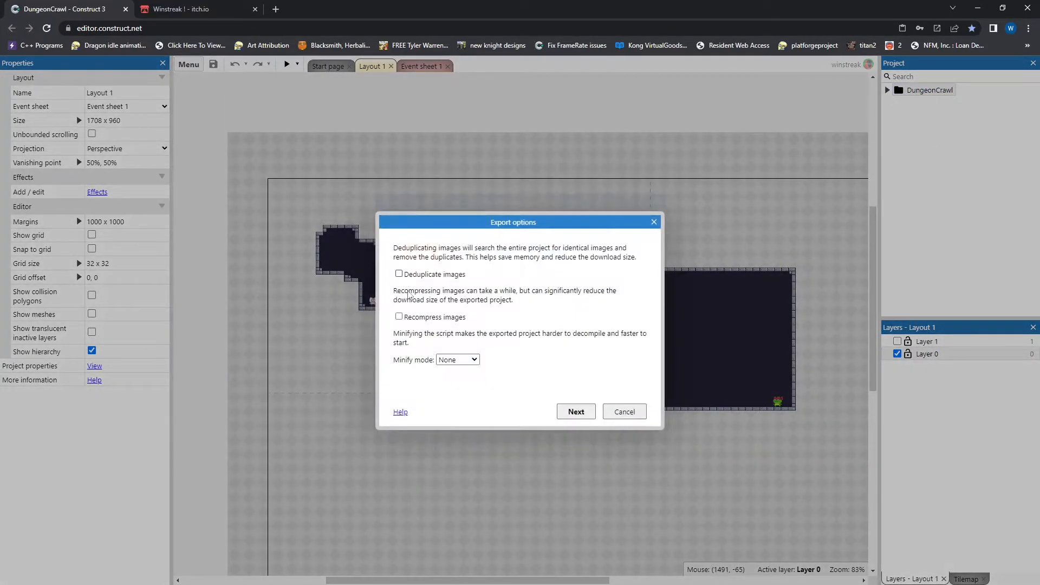
mouse_move(404, 284)
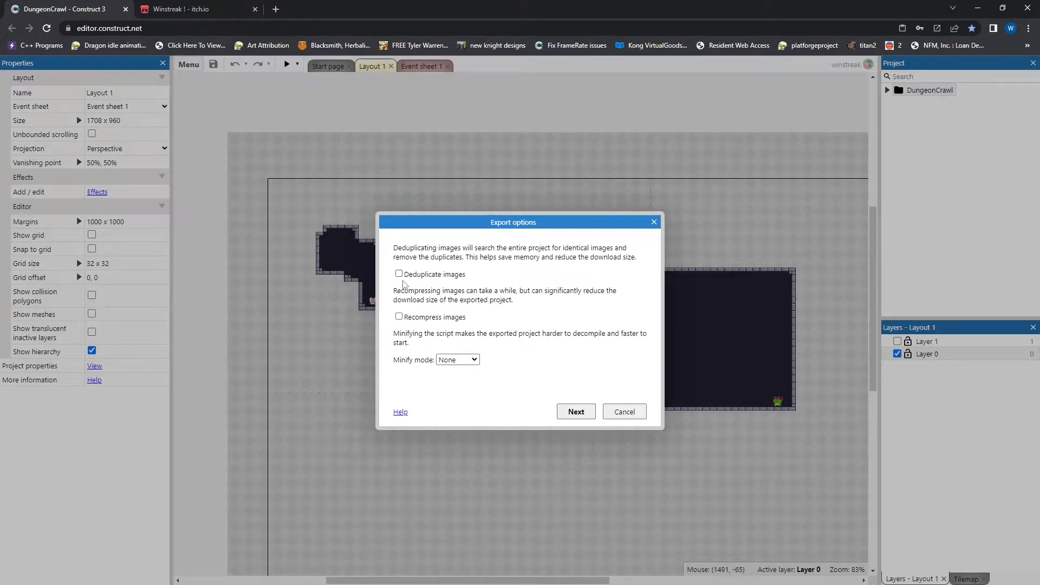
mouse_move(385, 244)
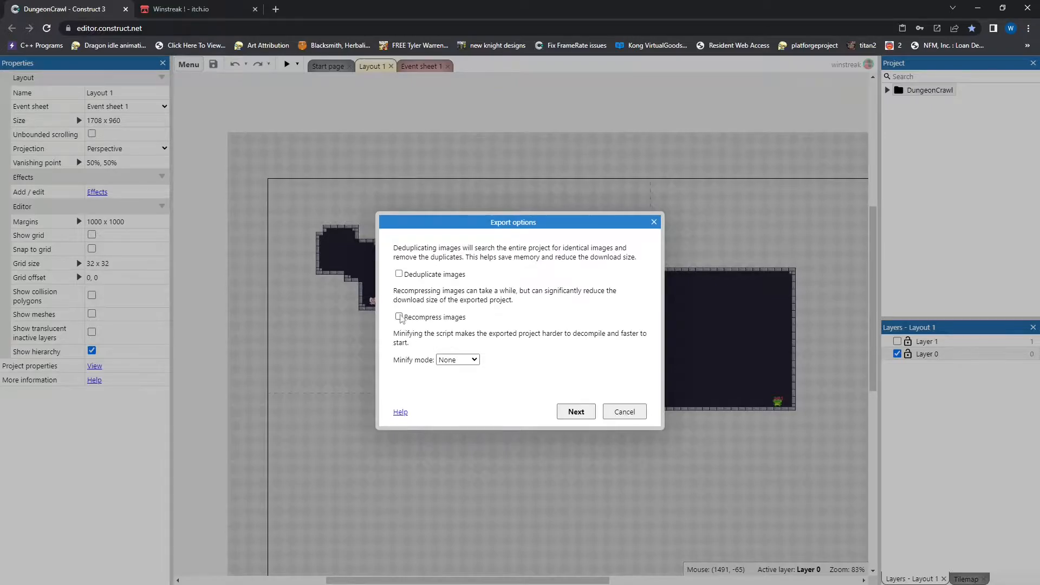
left_click(398, 274)
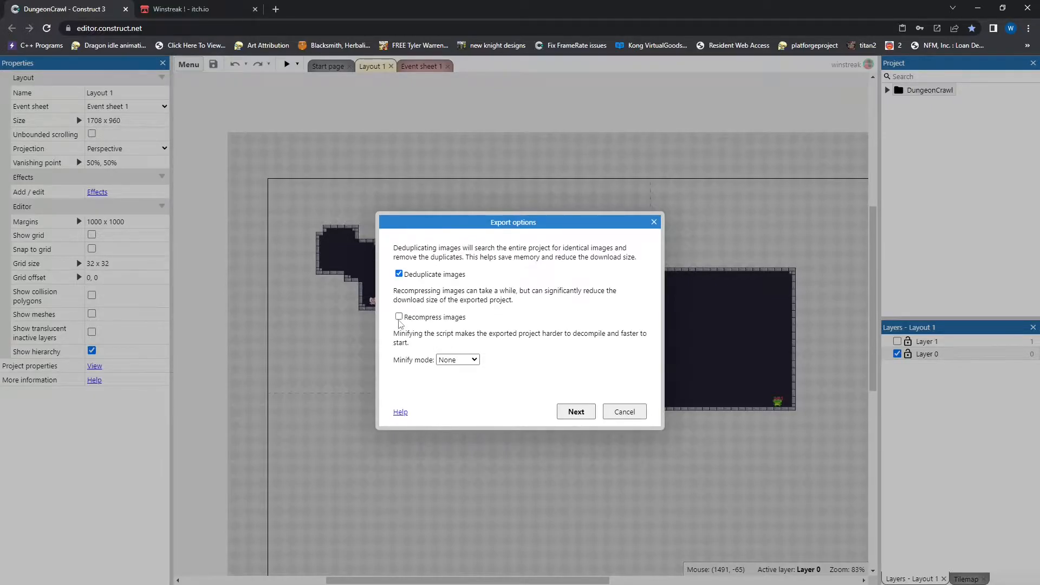
left_click(399, 317)
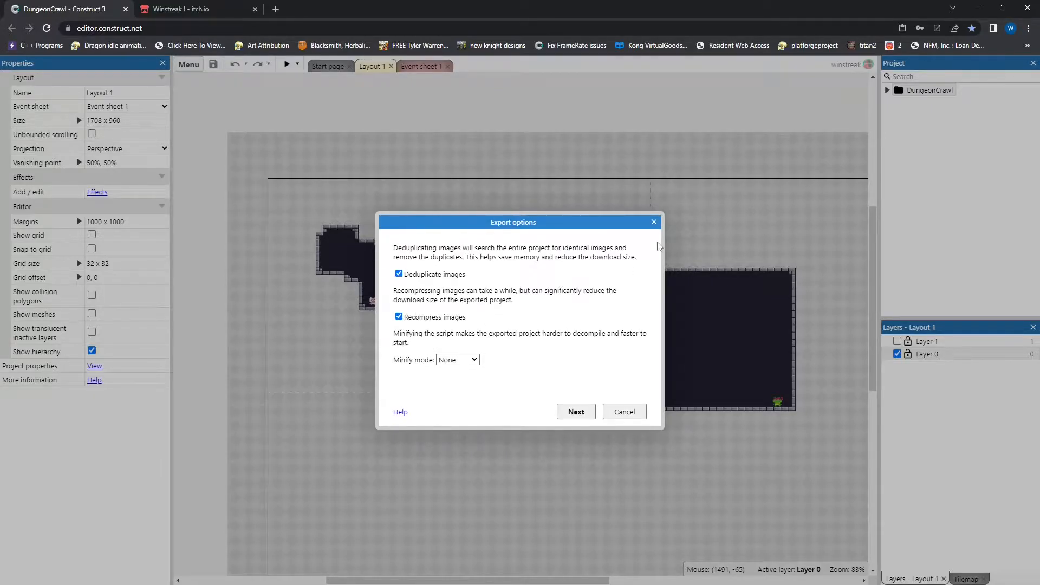
mouse_move(440, 308)
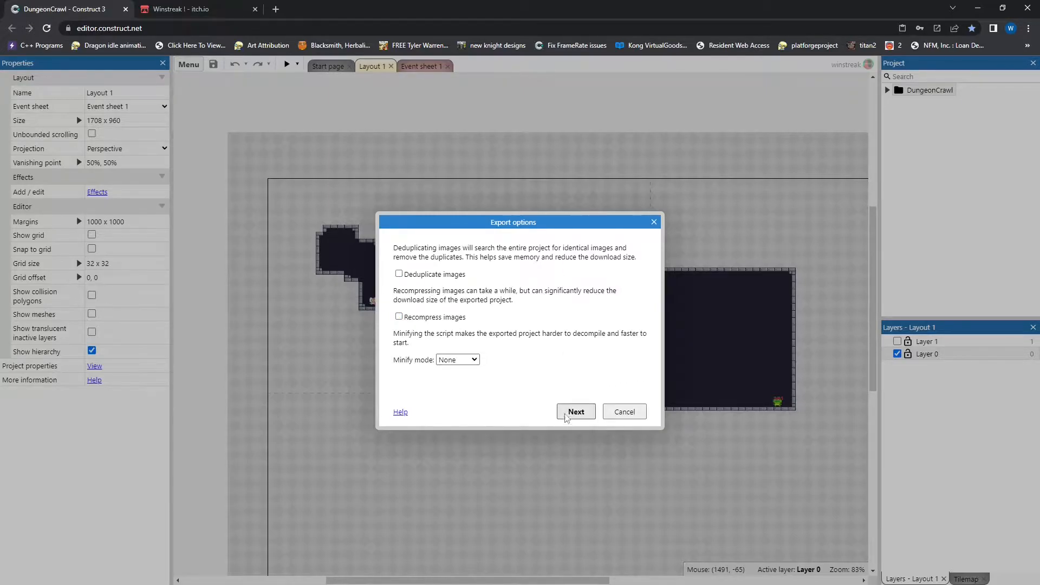
- Finish exporting, download DungeonCrawl.zip, and switch to the itch.io page
left_click(575, 412)
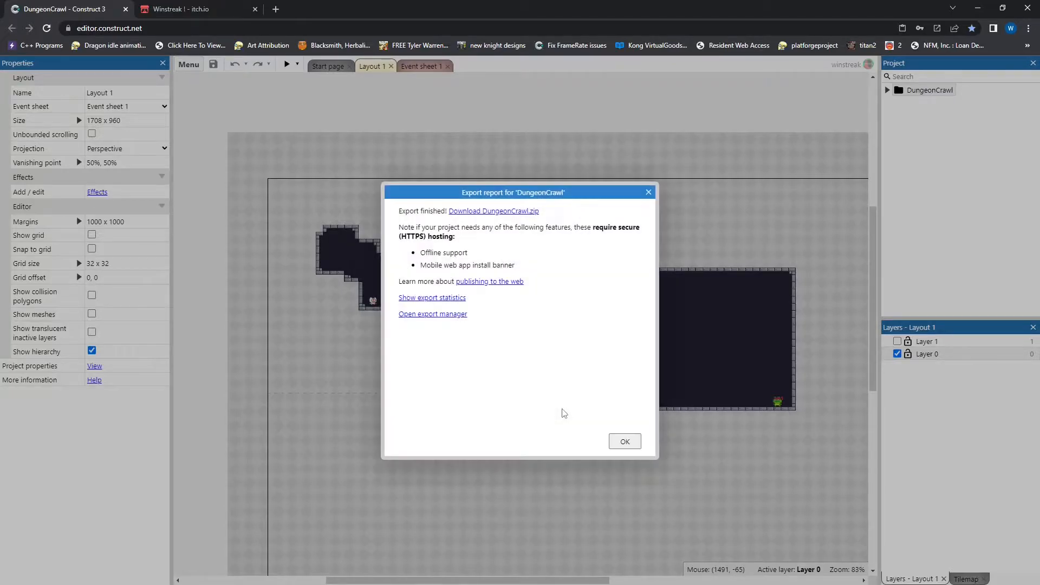
mouse_move(494, 211)
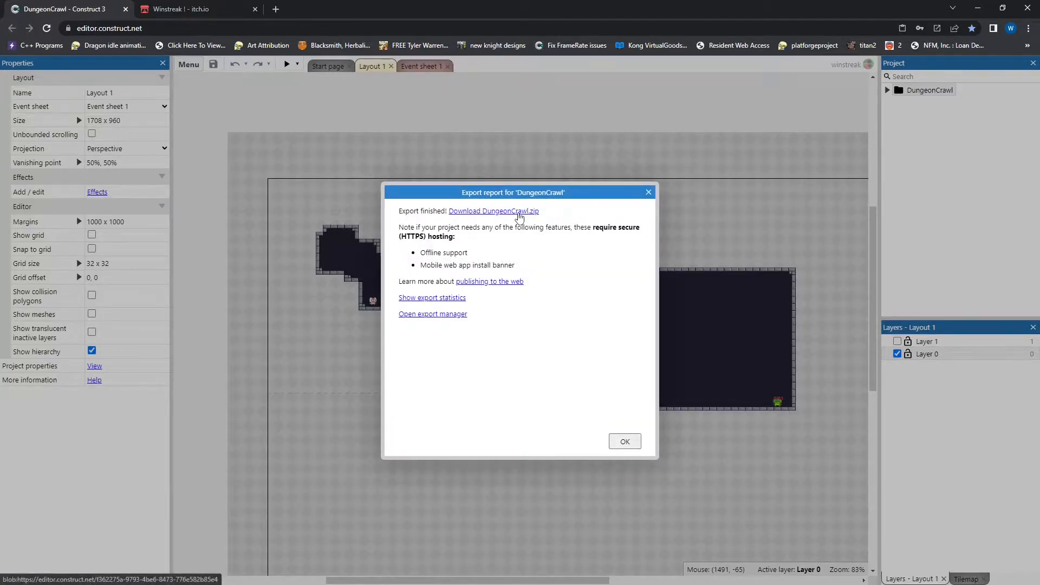
left_click(492, 211)
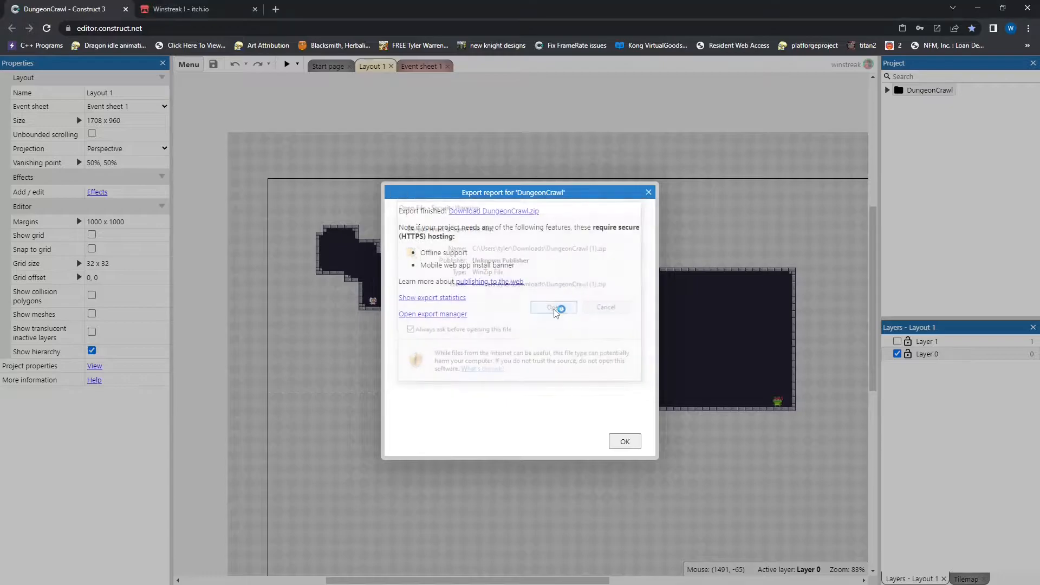
left_click(554, 307)
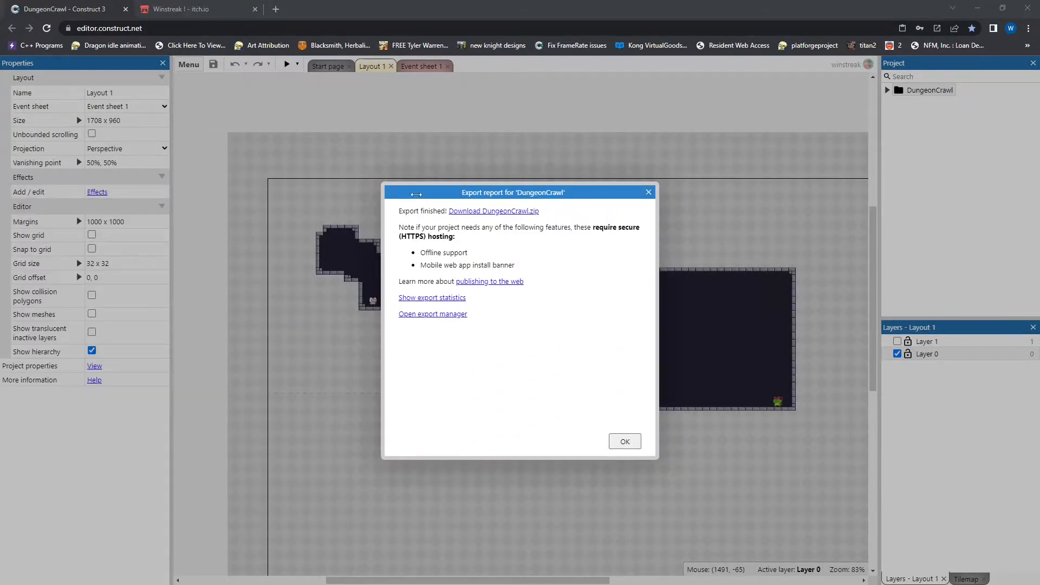
left_click(187, 9)
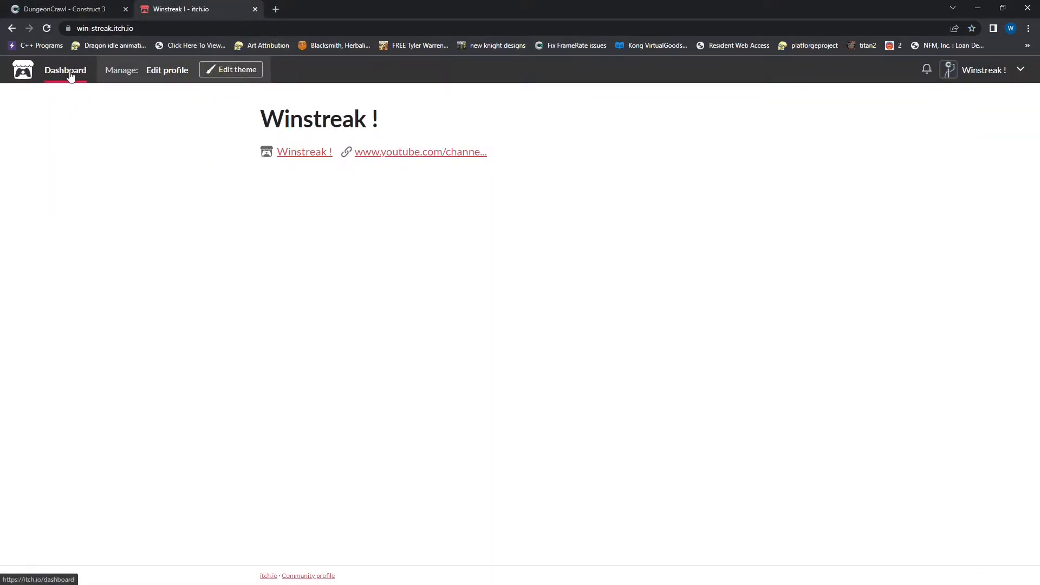
- From the dashboard create a new project titled GameTime
left_click(65, 69)
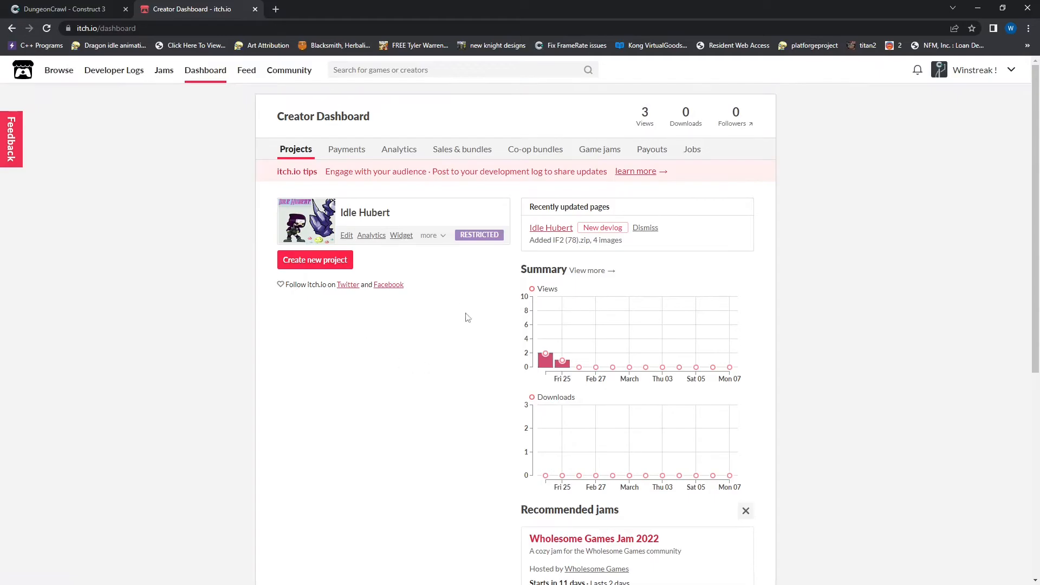
left_click(314, 259)
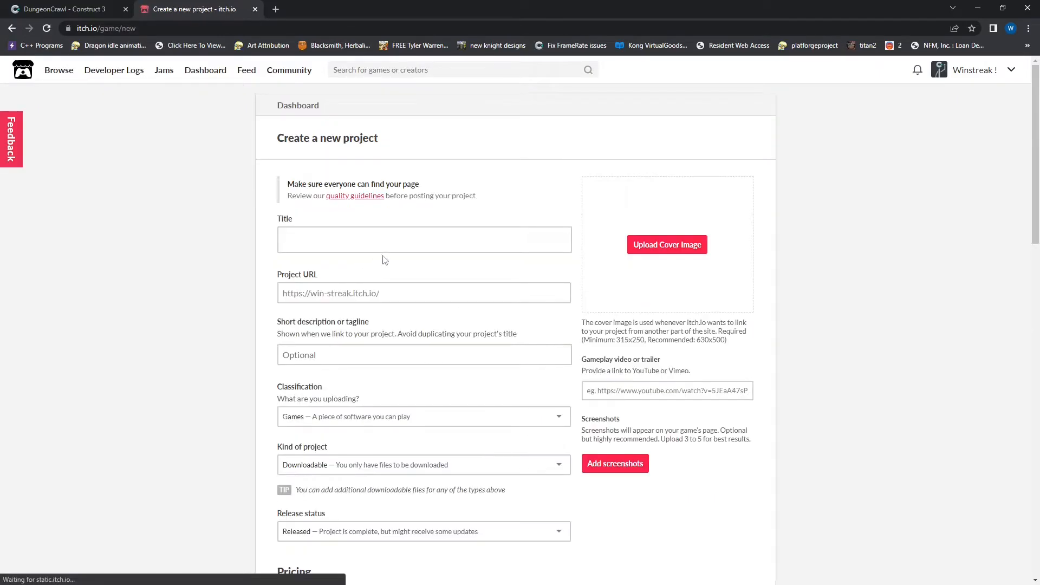
type("Game")
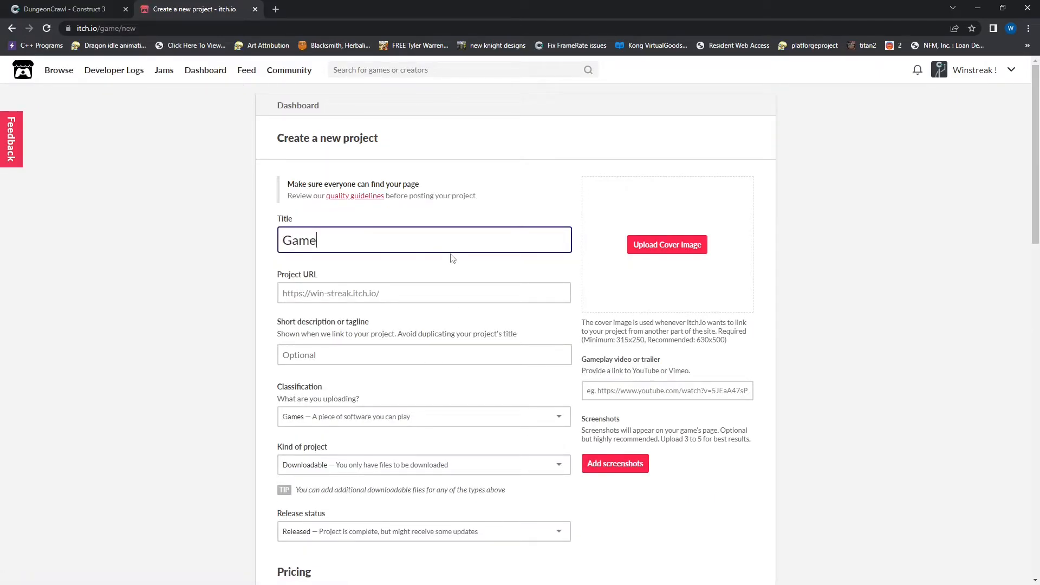
type("Time")
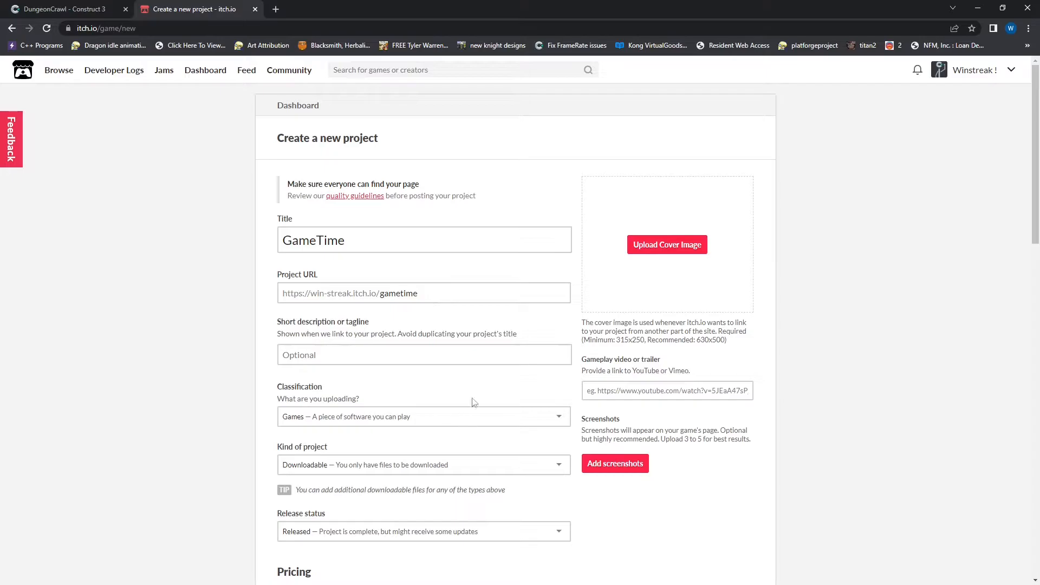
- Move on to the project details and begin the short tagline
left_click(424, 354)
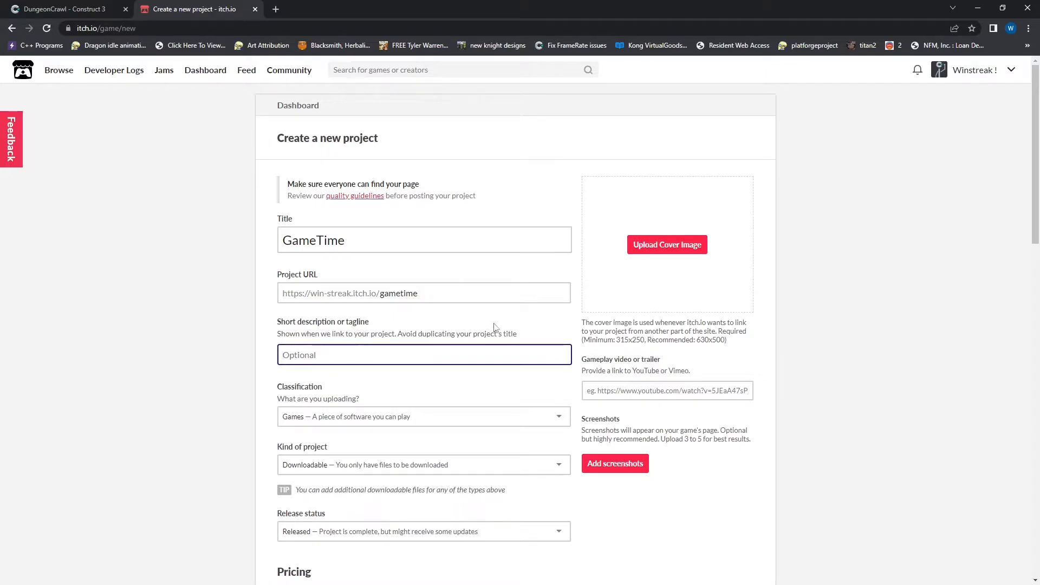
left_click(423, 416)
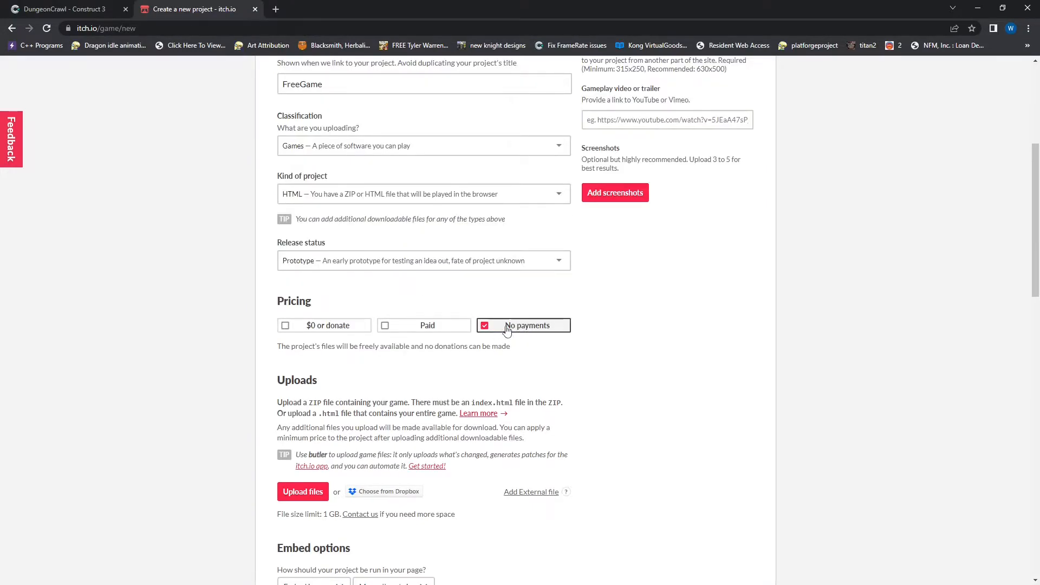
- Set pricing to $0 or donate and edit the suggested donation amount
left_click(324, 325)
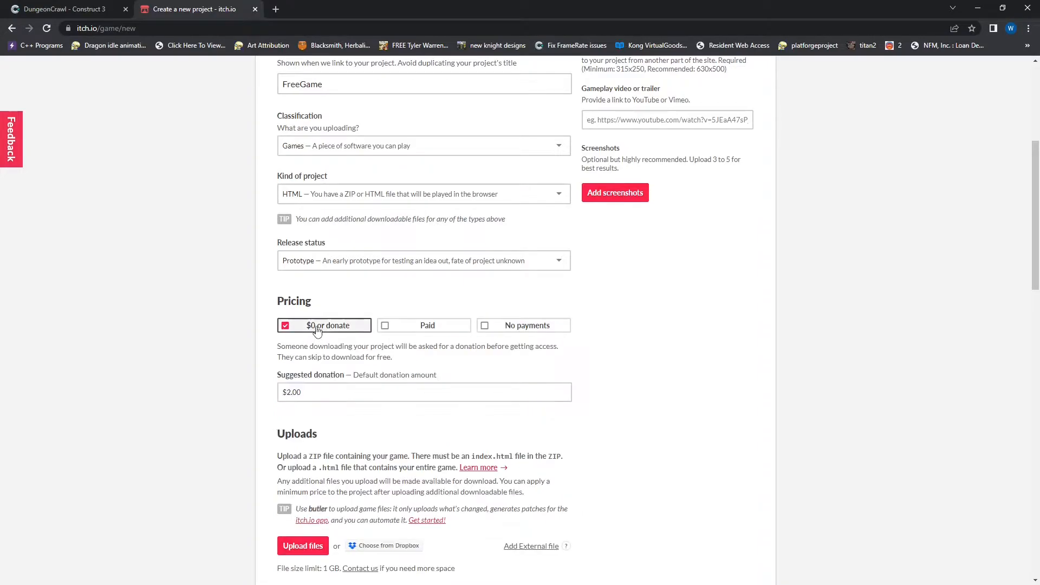
left_click(423, 391)
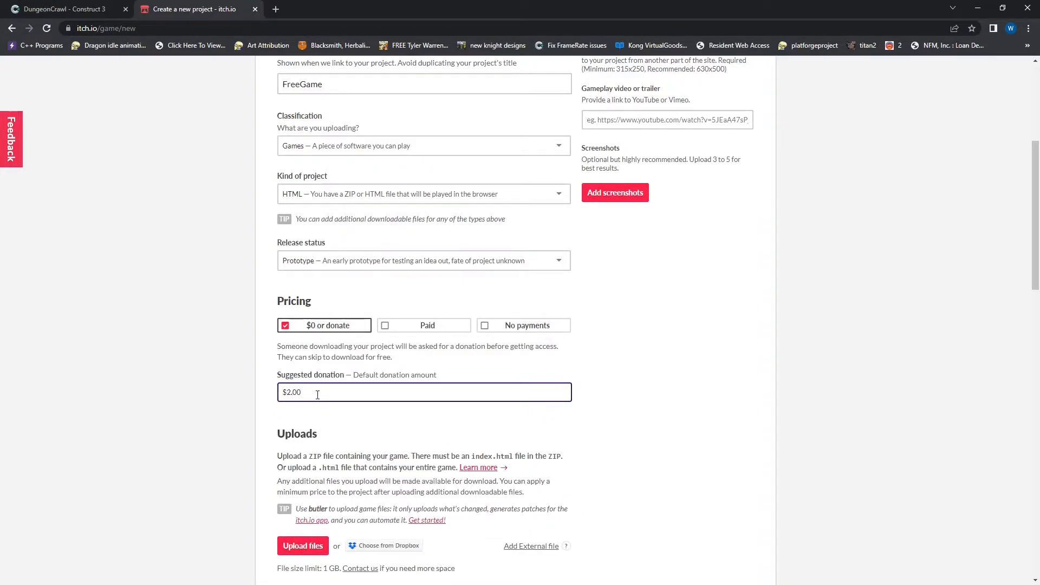
type("0.00")
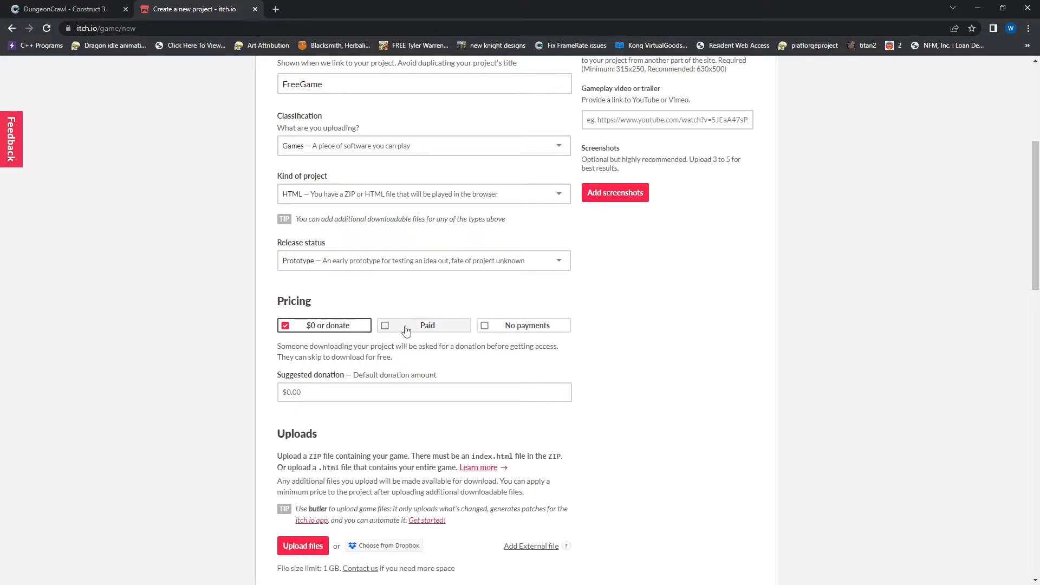
type("2.00")
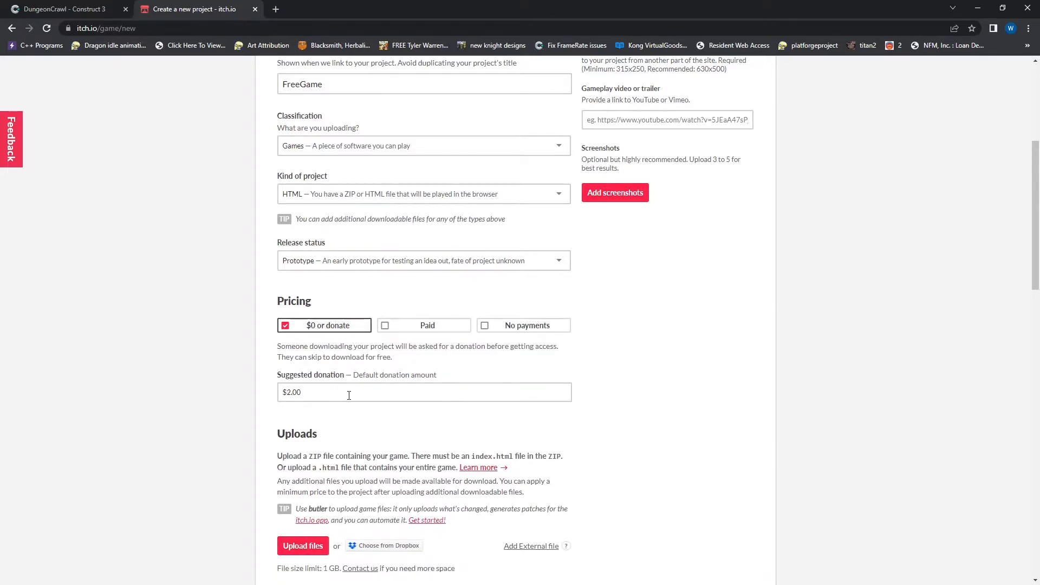
scroll("down", 3)
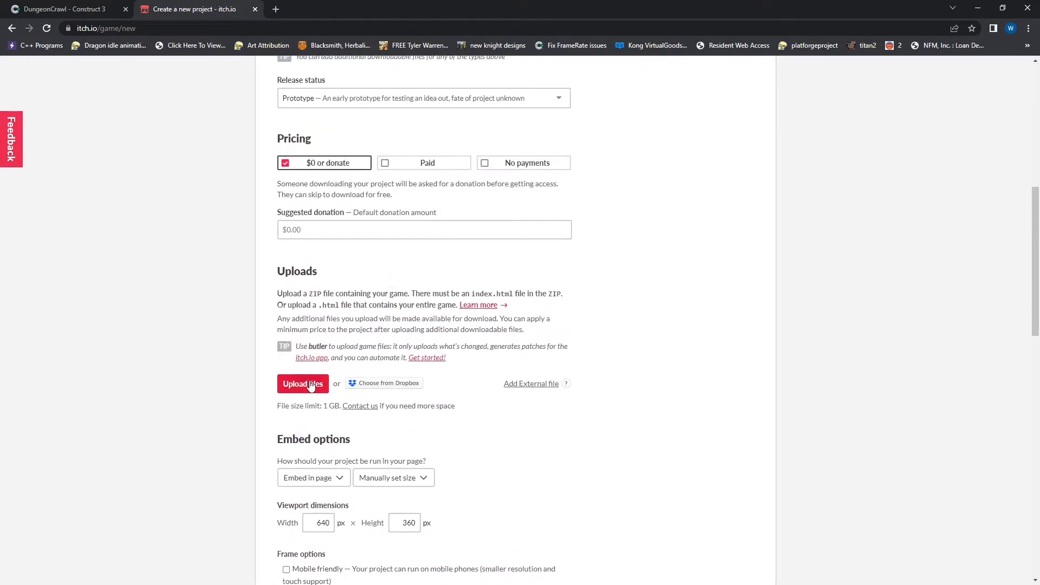
- Upload DungeonCrawl (1).zip from Quick access as the game file
left_click(302, 384)
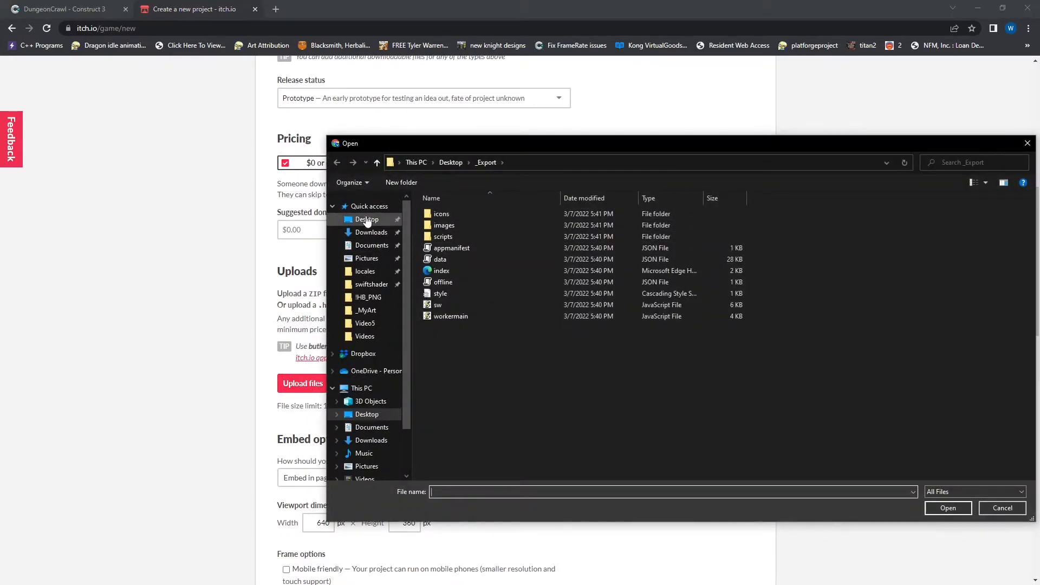
left_click(368, 206)
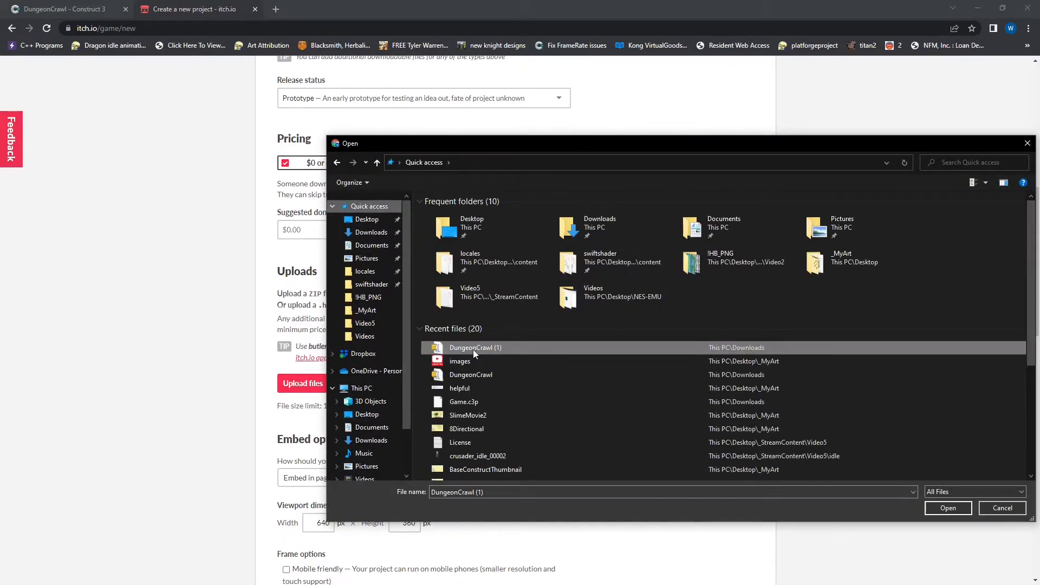
left_click(947, 507)
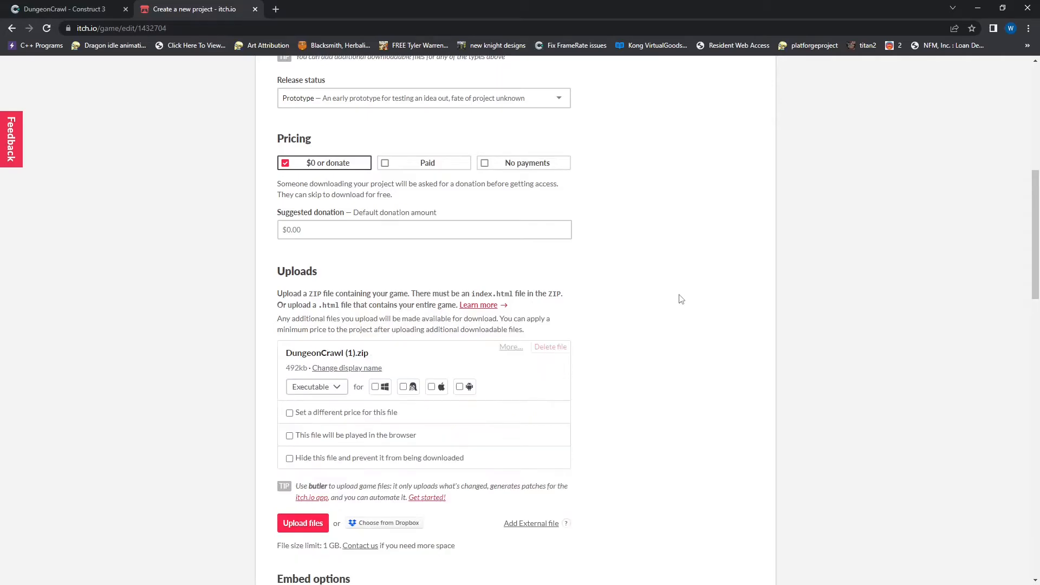
scroll("down", 3)
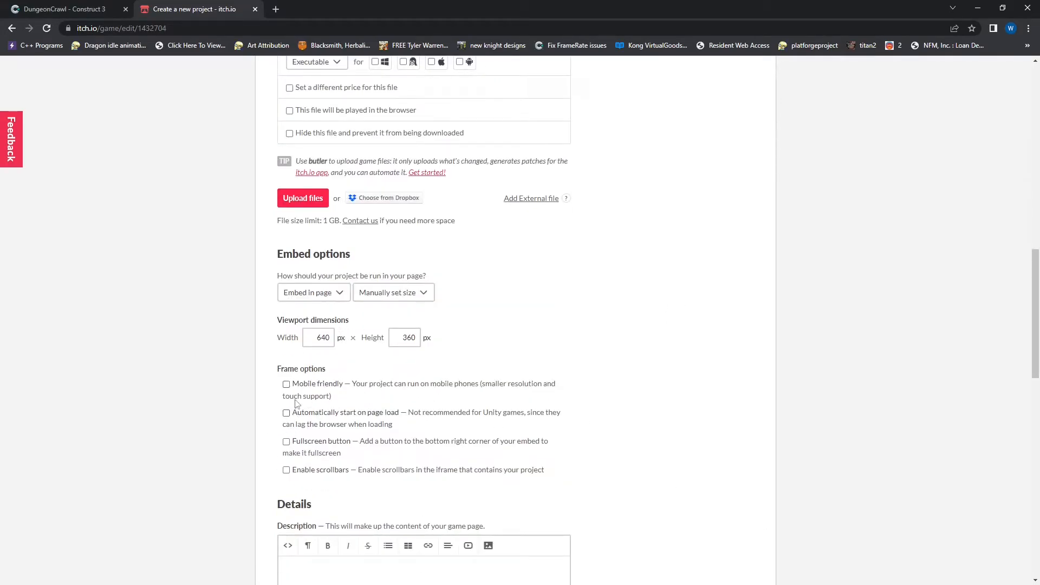
- Enable automatic start on page load and the fullscreen button for the embed
left_click(286, 412)
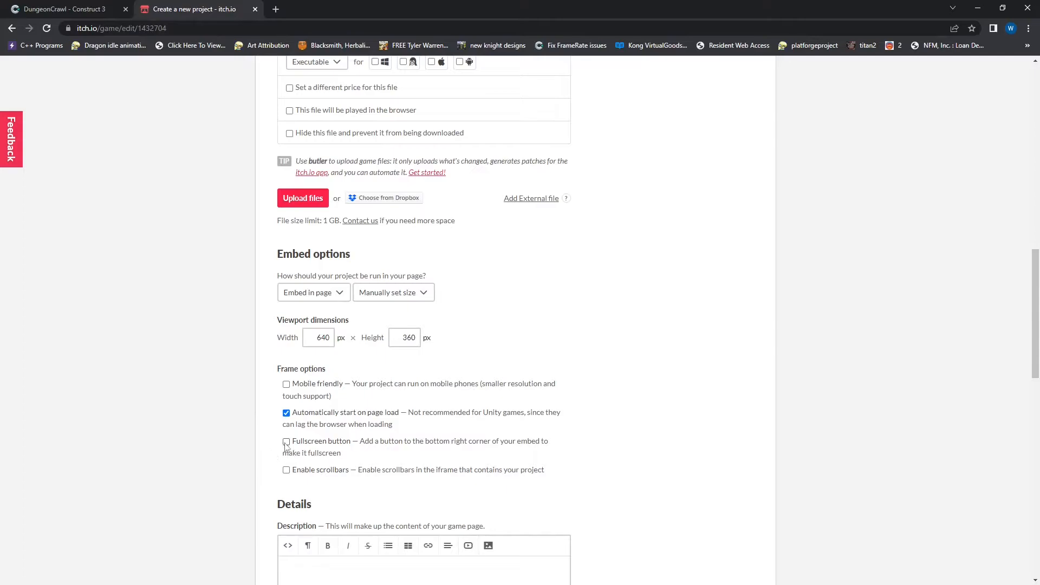
left_click(286, 441)
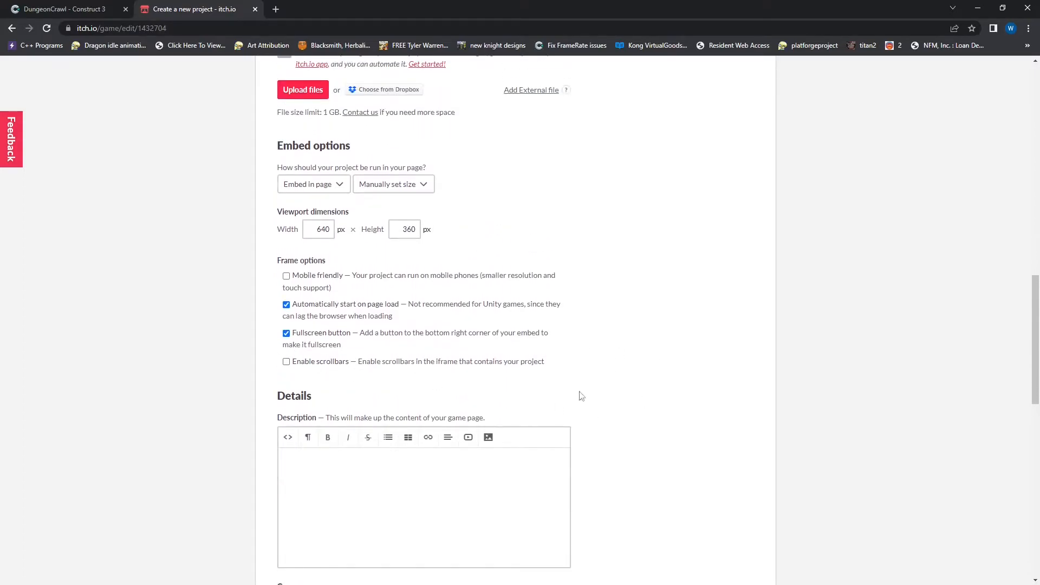
double_click(317, 274)
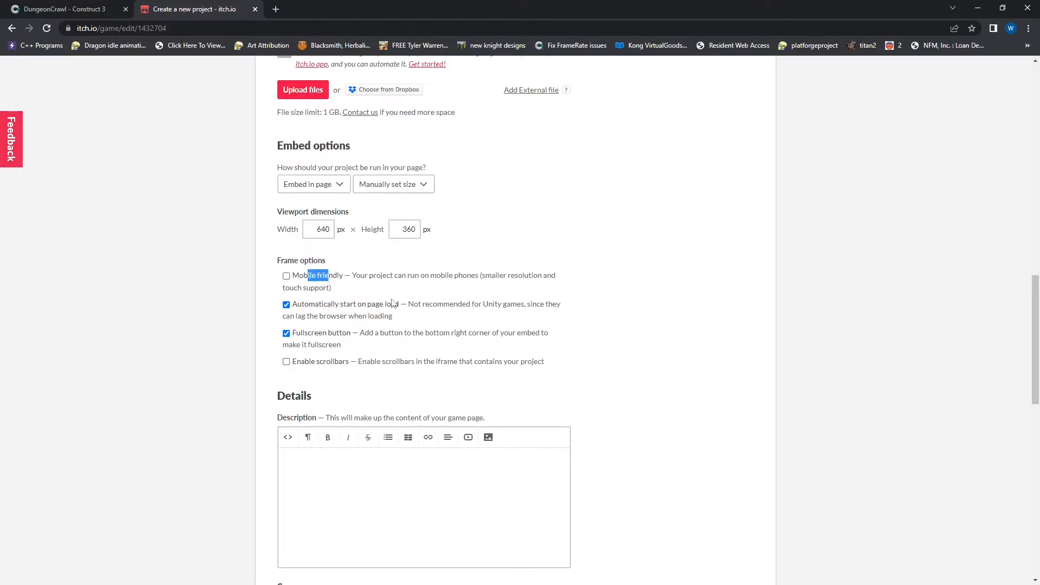
left_click(423, 137)
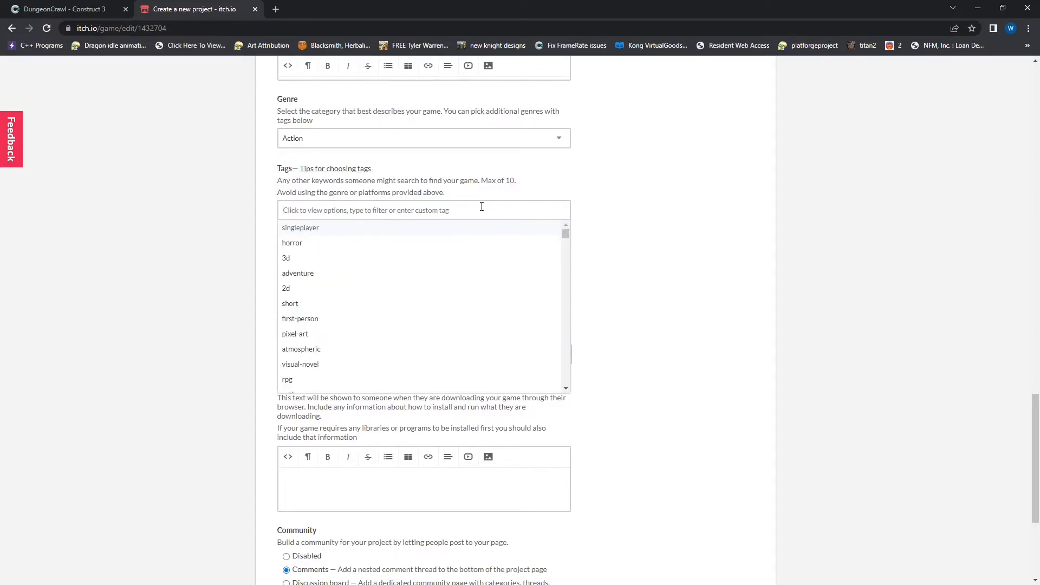
- Add the action and dungeon-crawler tags
type("Action")
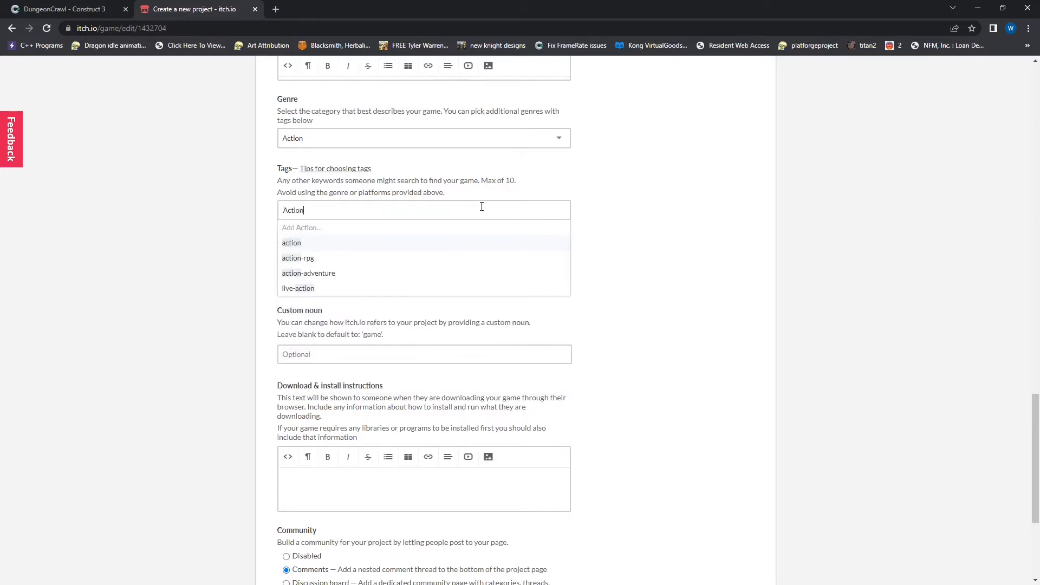
left_click(292, 242)
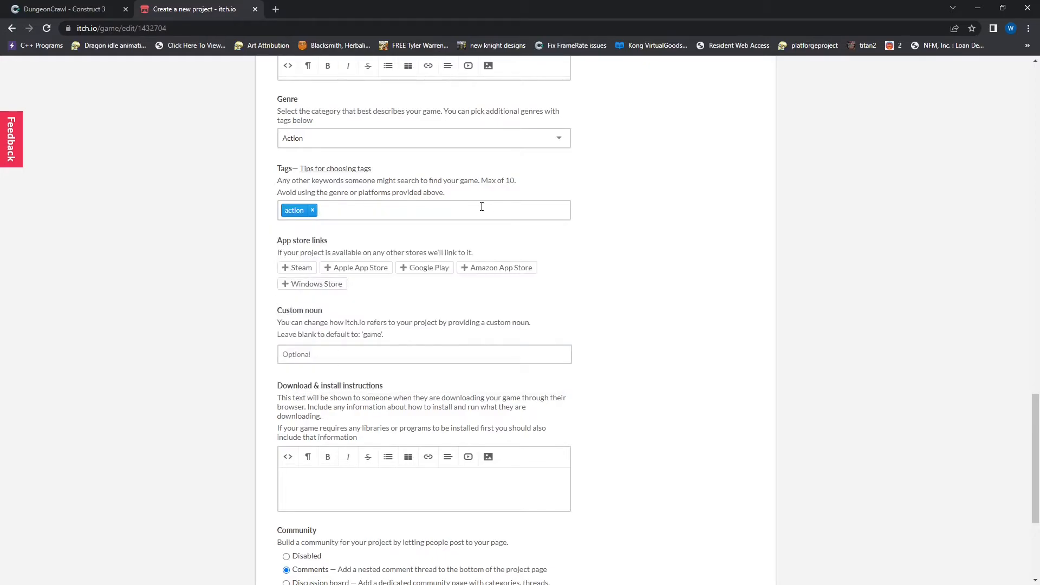
type("Dung")
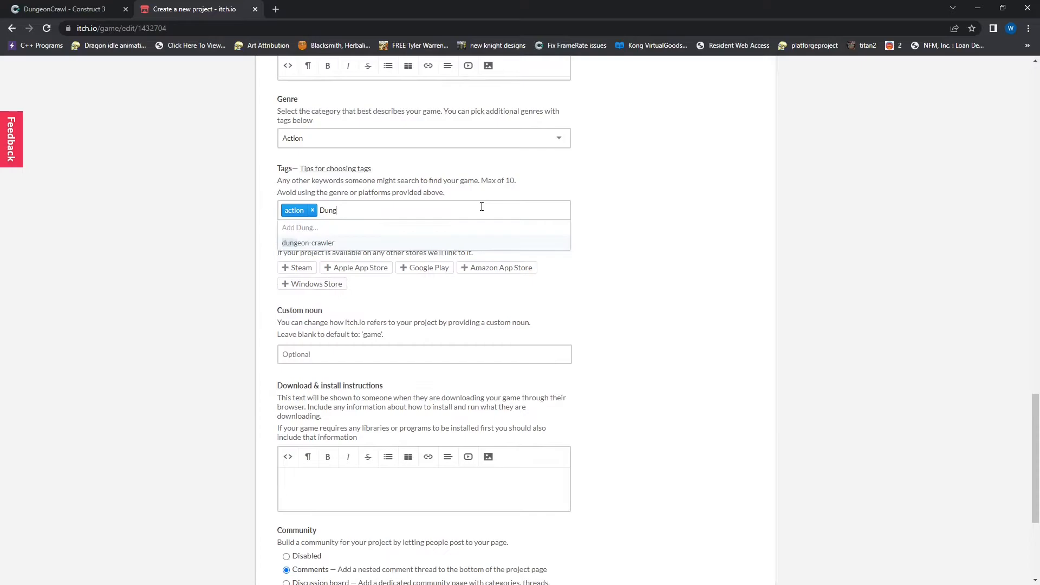
left_click(307, 241)
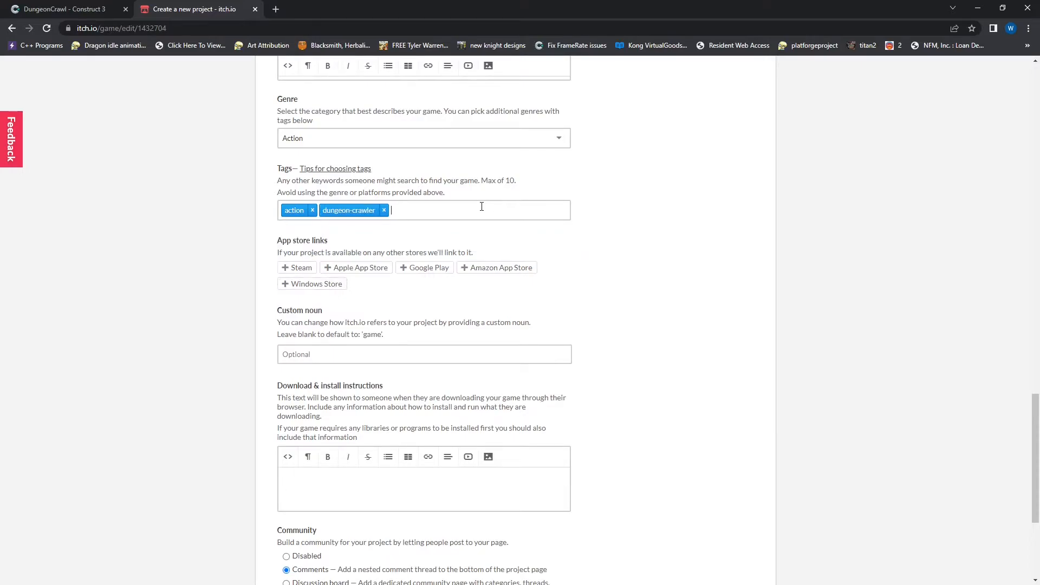
- Save the draft project and view its page
scroll("down", 3)
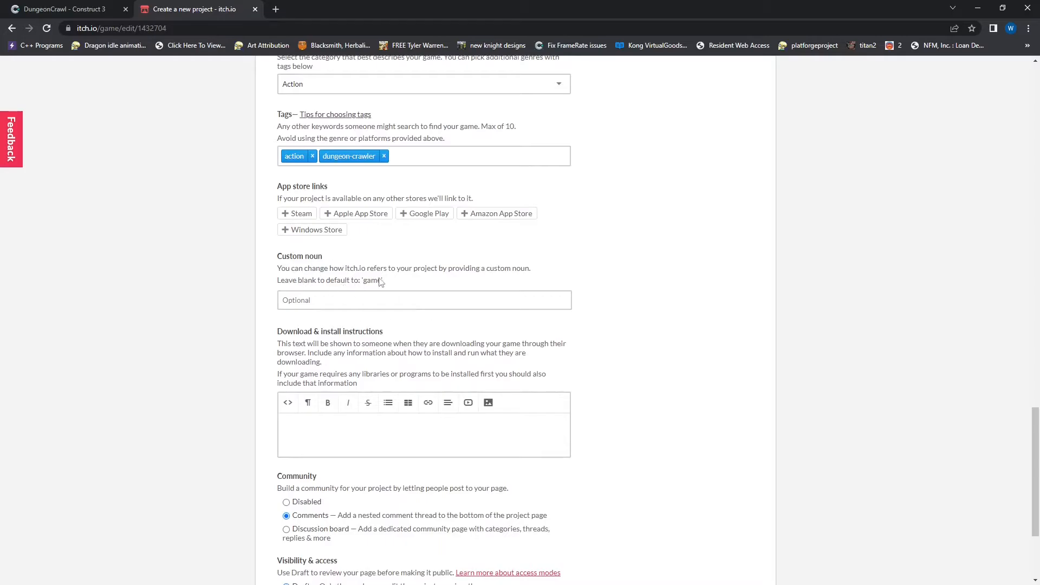
left_click(424, 300)
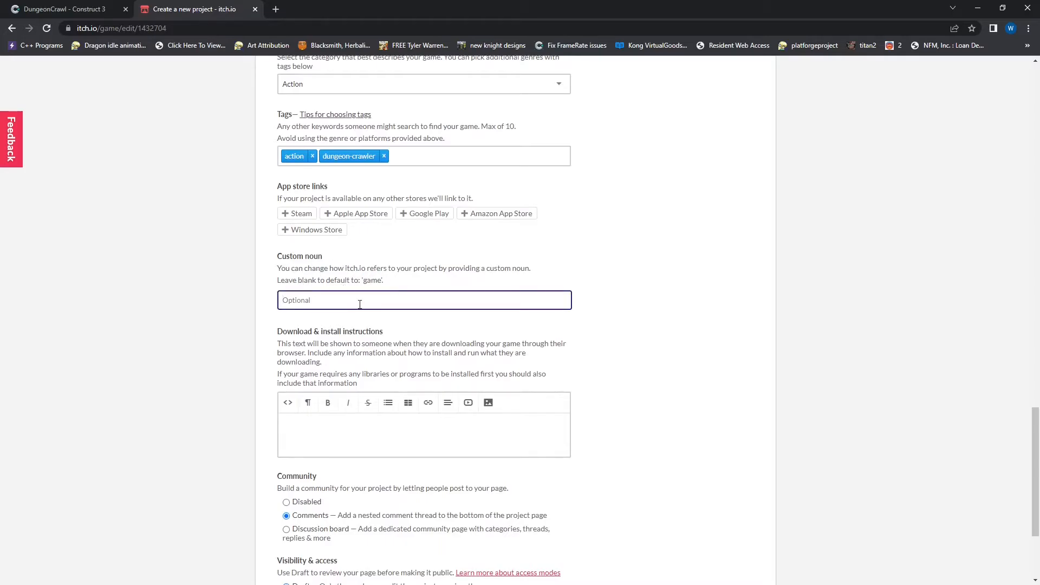
scroll("down", 3)
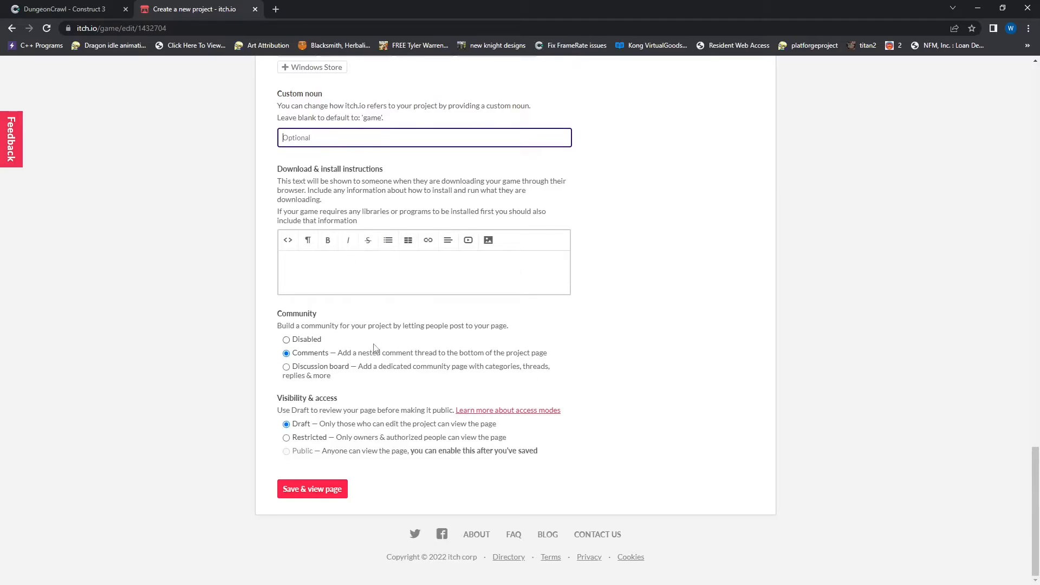
mouse_move(418, 369)
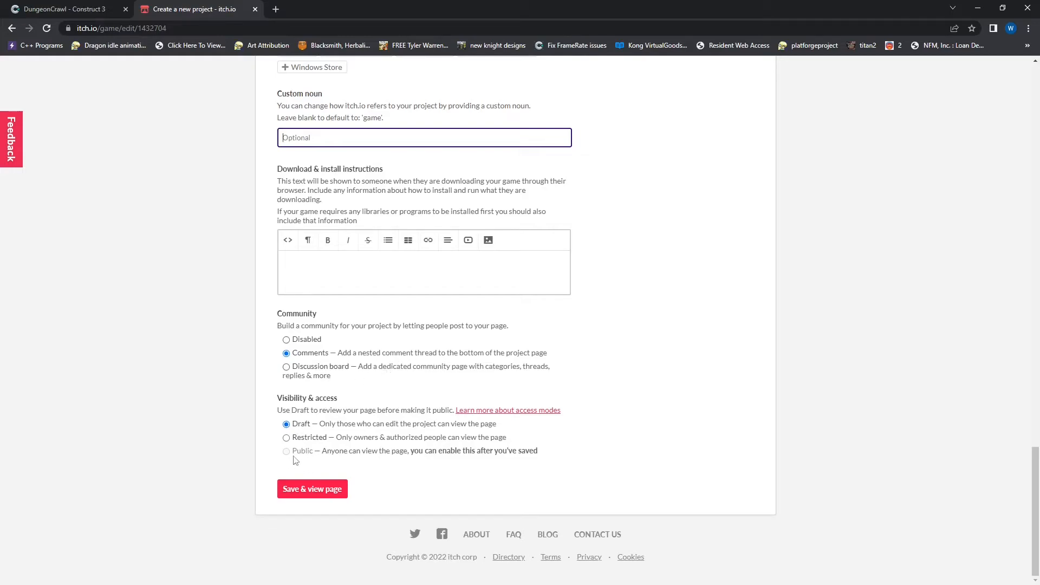
left_click(312, 489)
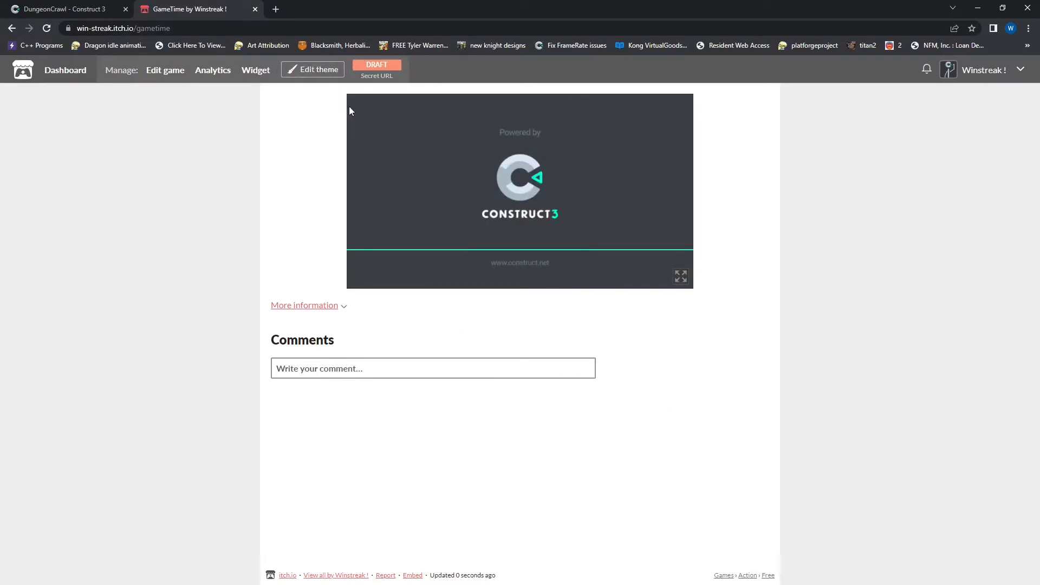
- Play the embedded GameTime fullscreen, then return to Edit game
left_click(680, 276)
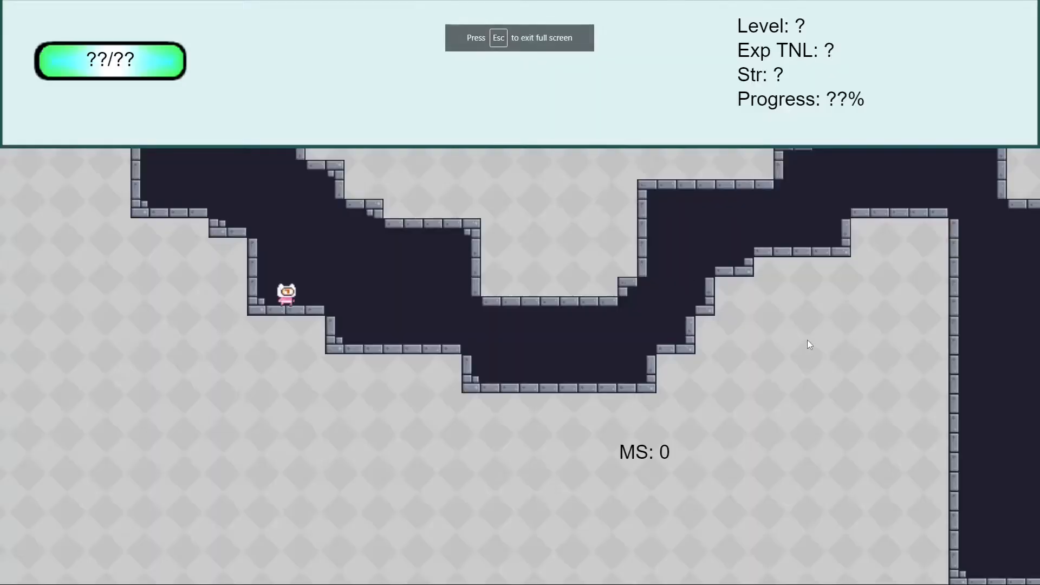
mouse_move(500, 318)
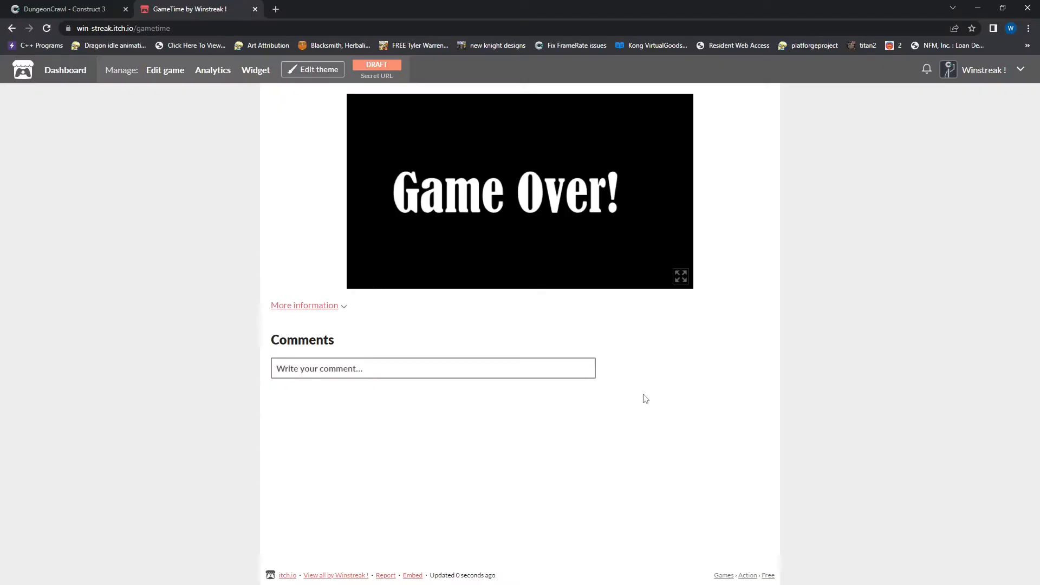
left_click(165, 69)
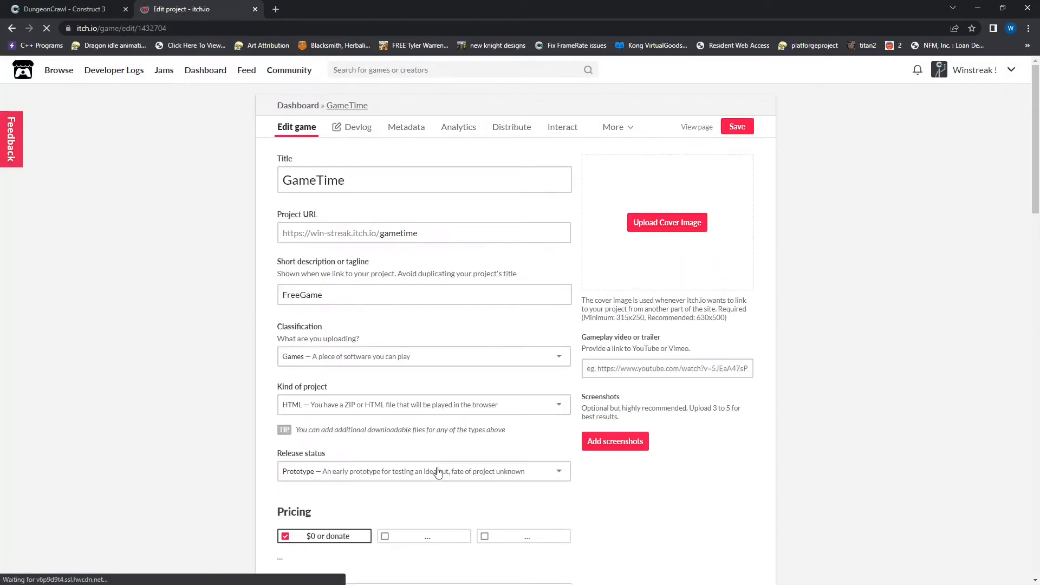
- Upload a cover image for GameTime
scroll("down", 3)
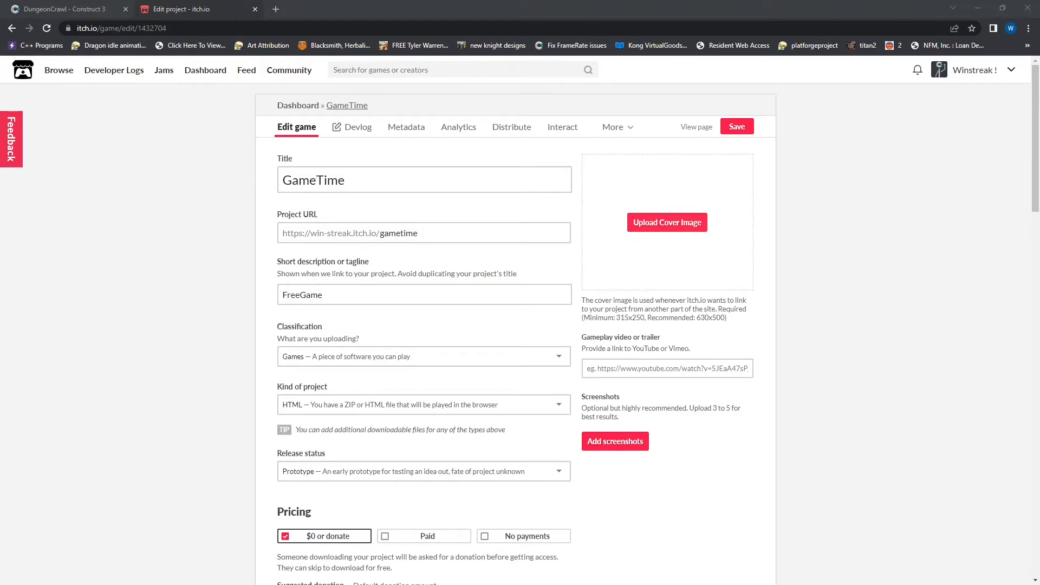
left_click(666, 222)
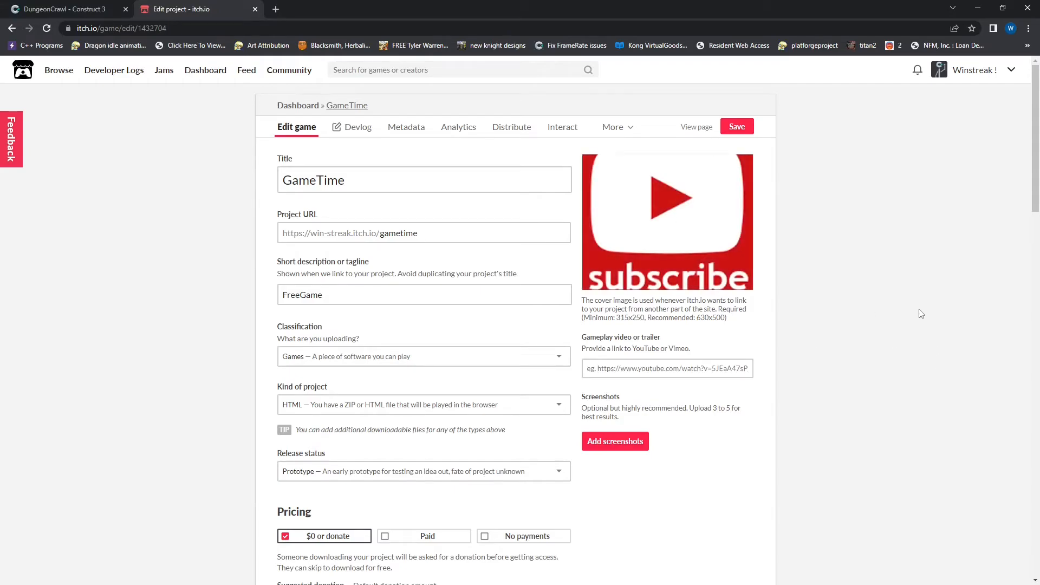
scroll("down", 3)
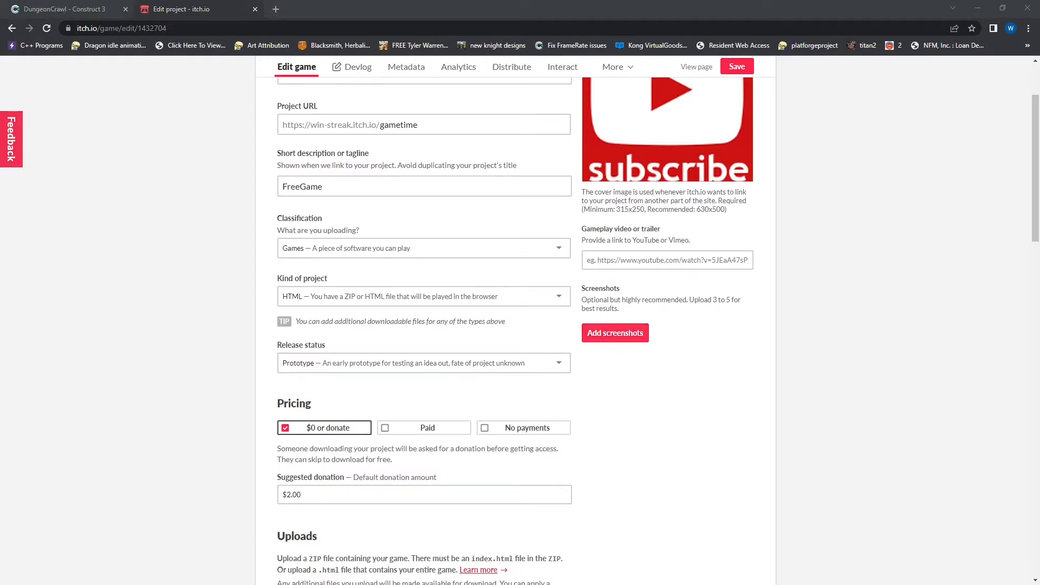
- Add one screenshot and save the updated page
left_click(613, 332)
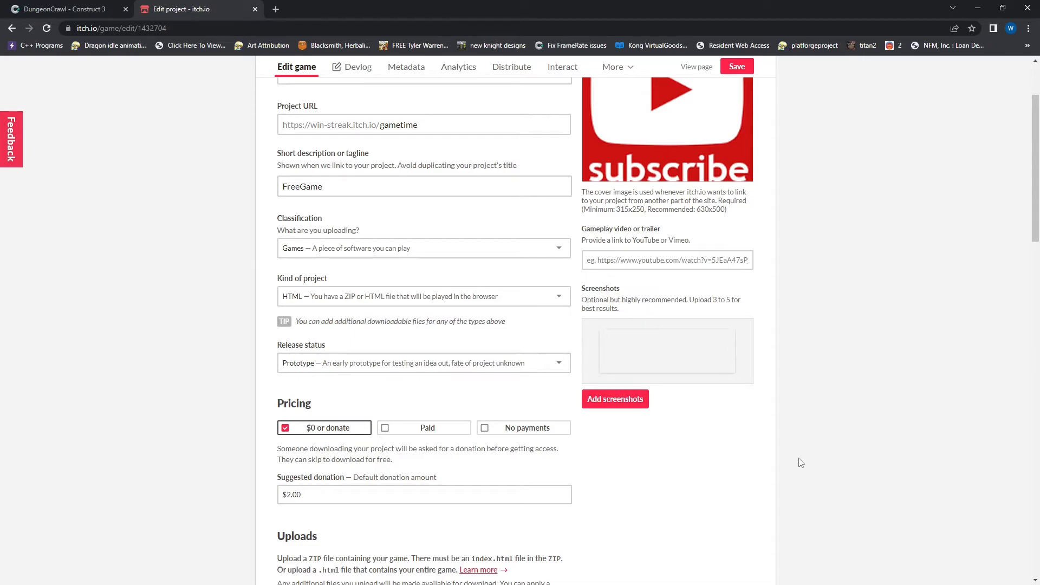
left_click(613, 399)
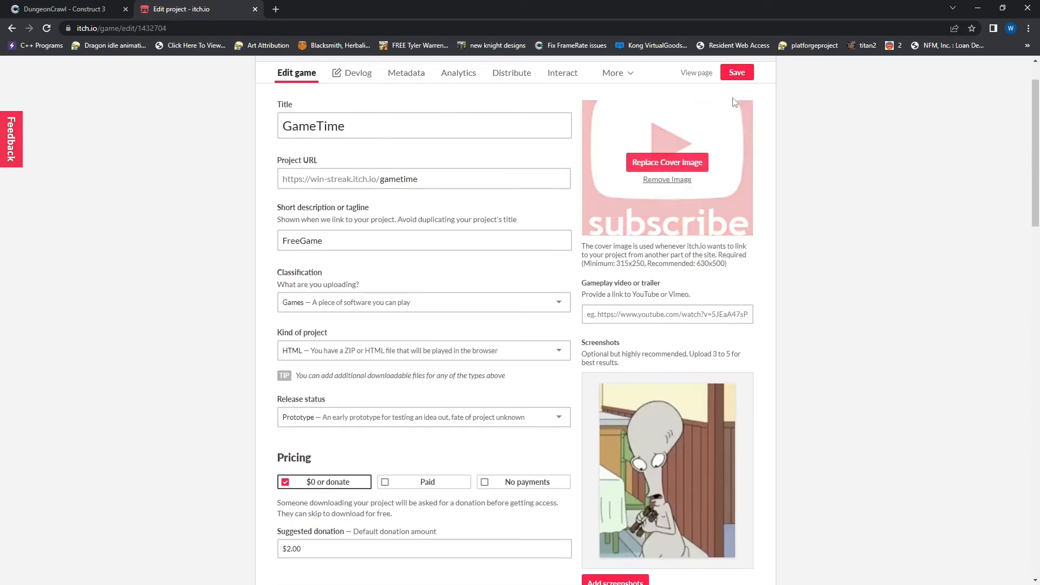
left_click(737, 72)
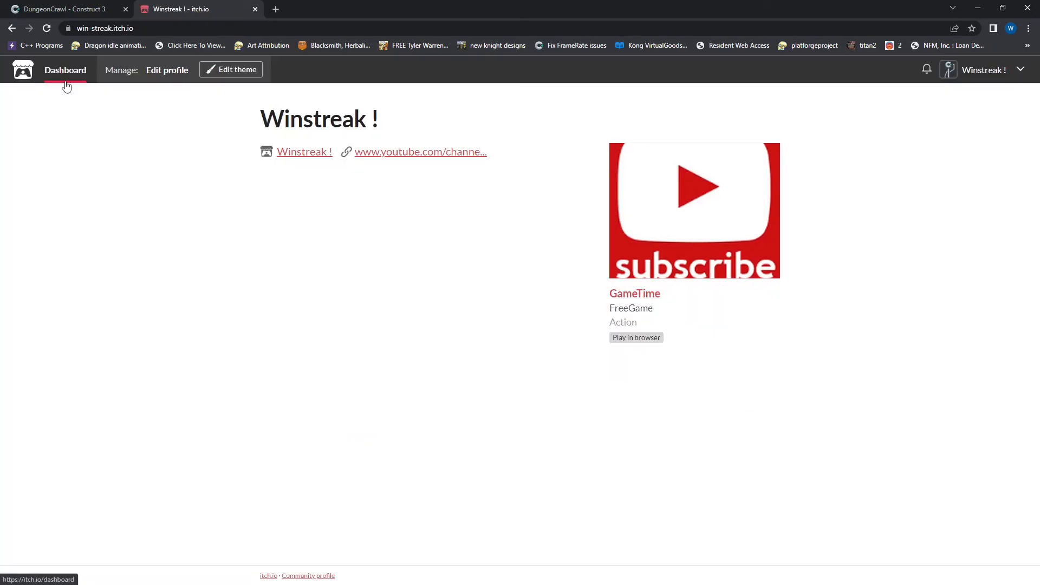
- Leave the creator profile and reach the Top Games browse listing
left_click(64, 70)
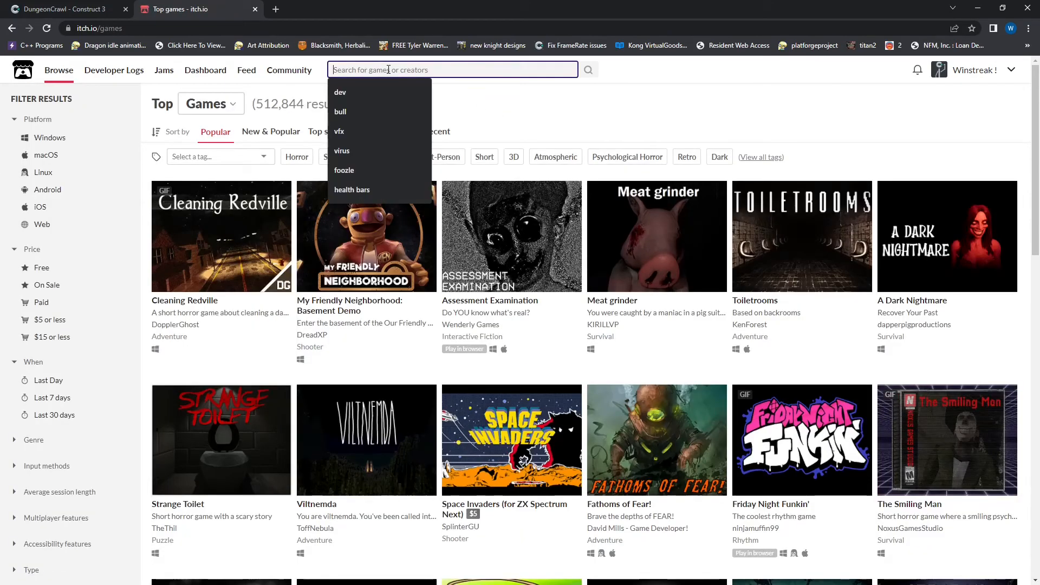
- Search the catalogue for 'gametime' and see GameTime by Winstreak ! listed first
type("gametime")
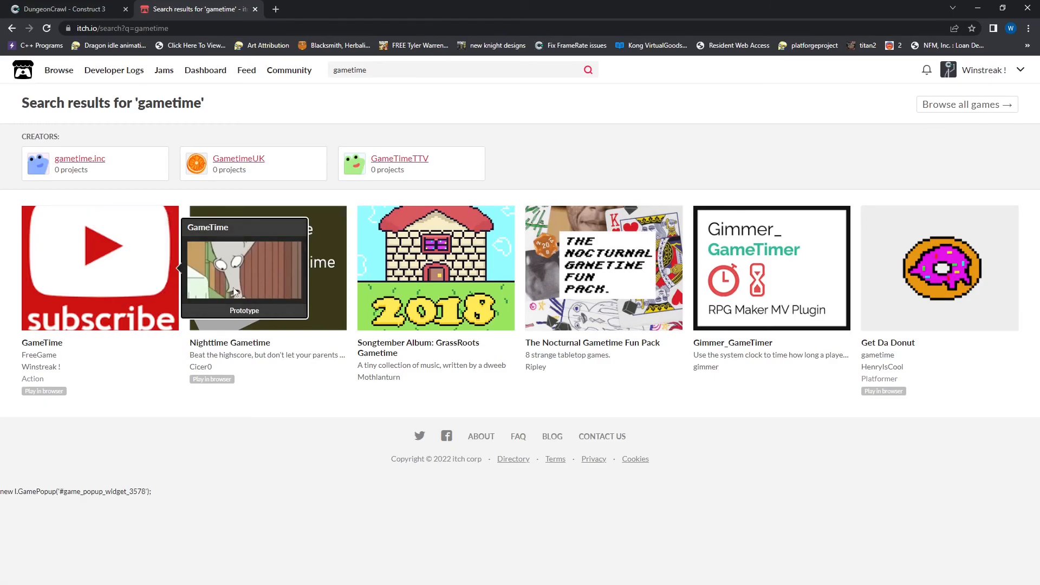
mouse_move(99, 300)
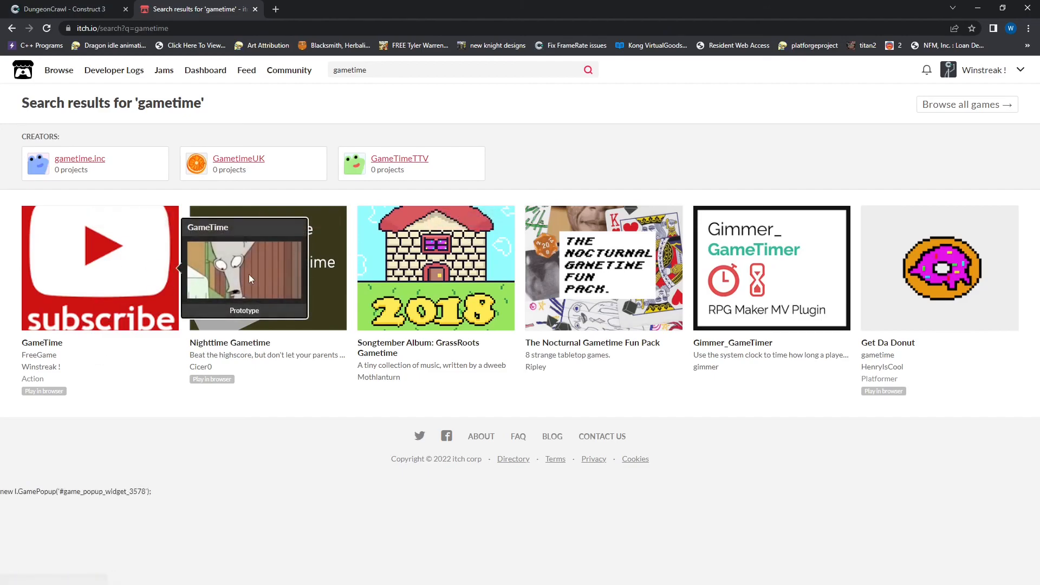
mouse_move(266, 274)
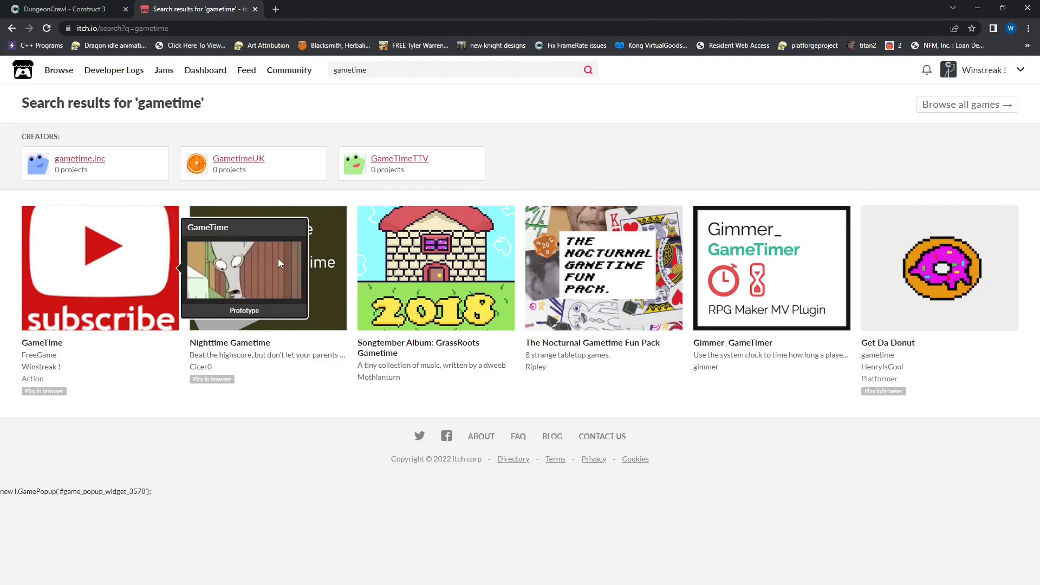
mouse_move(182, 424)
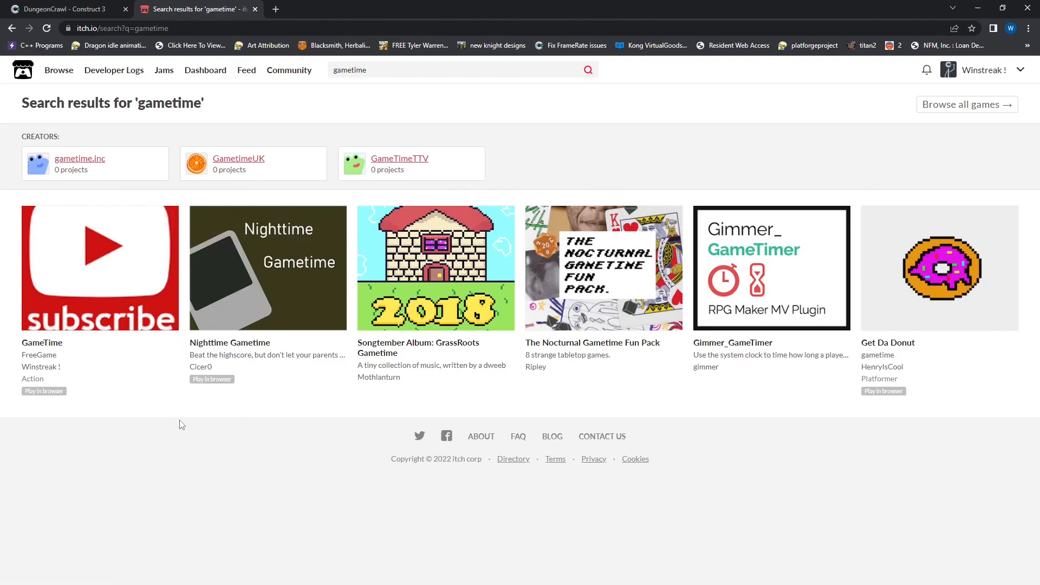